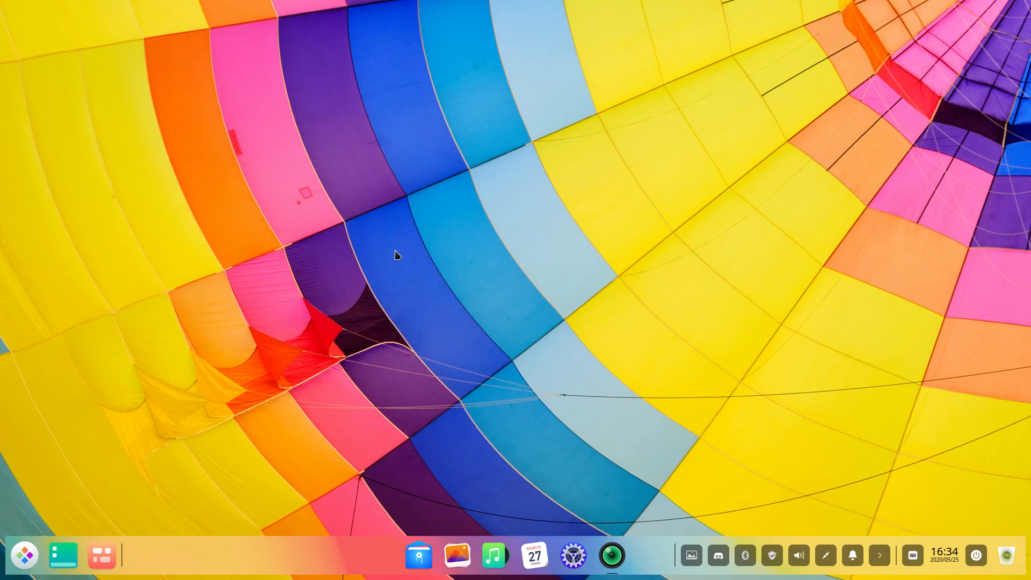
- Browse File Manager to the hidden .bin/stay-rolling/2020 folder and centre the window
{"action": "left_click", "coordinate": [63, 554]}
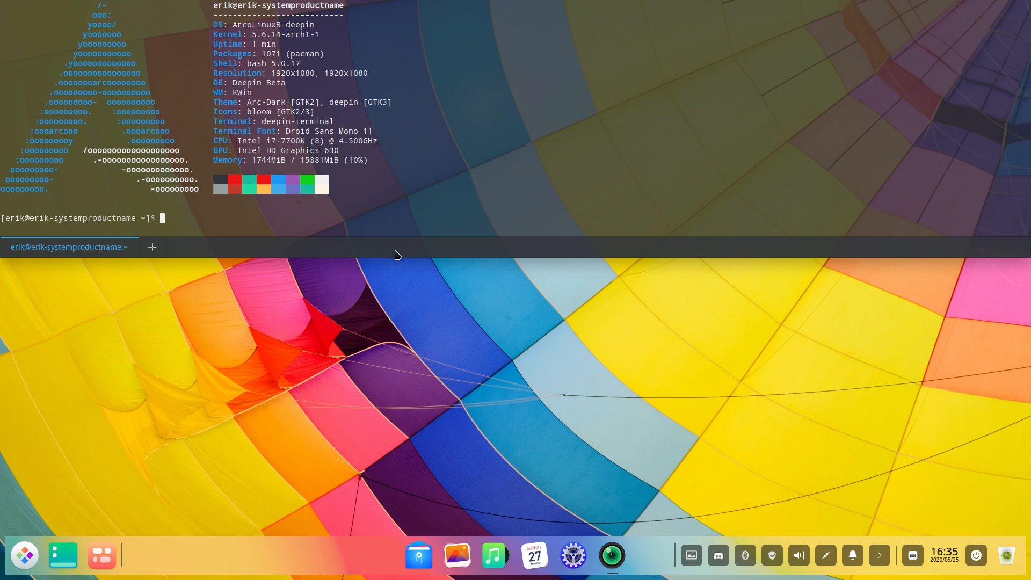
{"action": "mouse_move", "coordinate": [395, 312]}
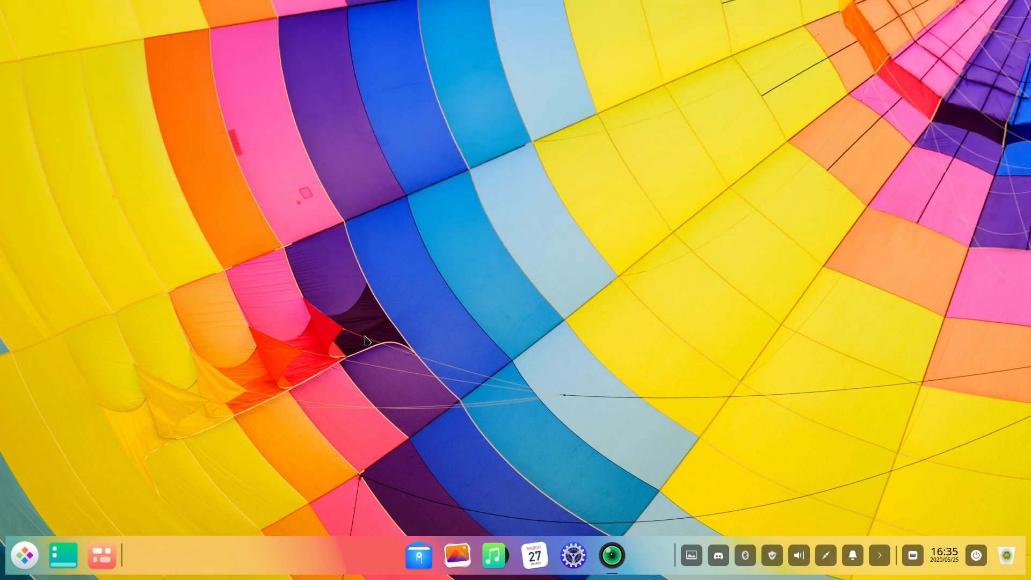
{"action": "left_click", "coordinate": [25, 555]}
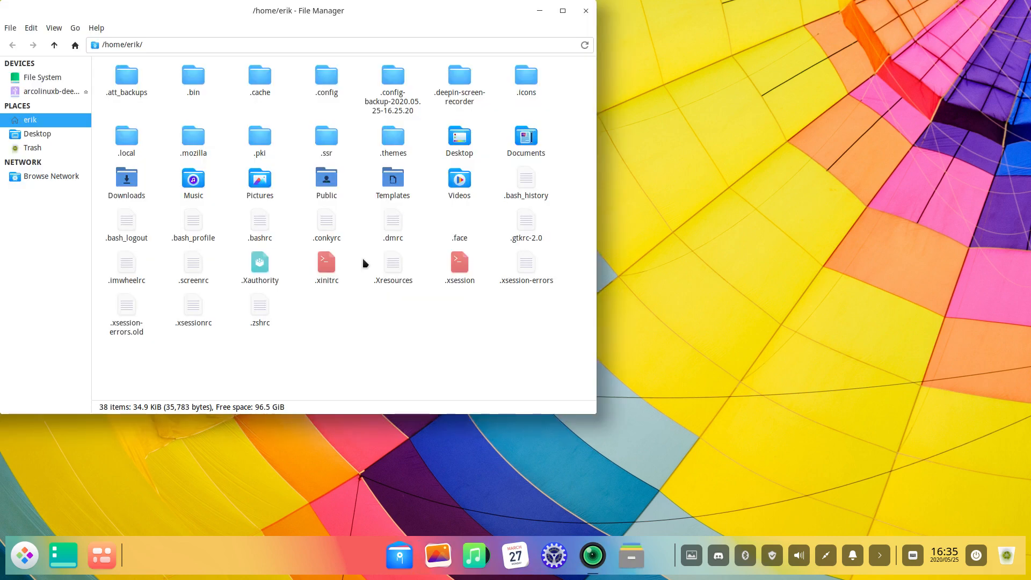
{"action": "left_click", "coordinate": [193, 75]}
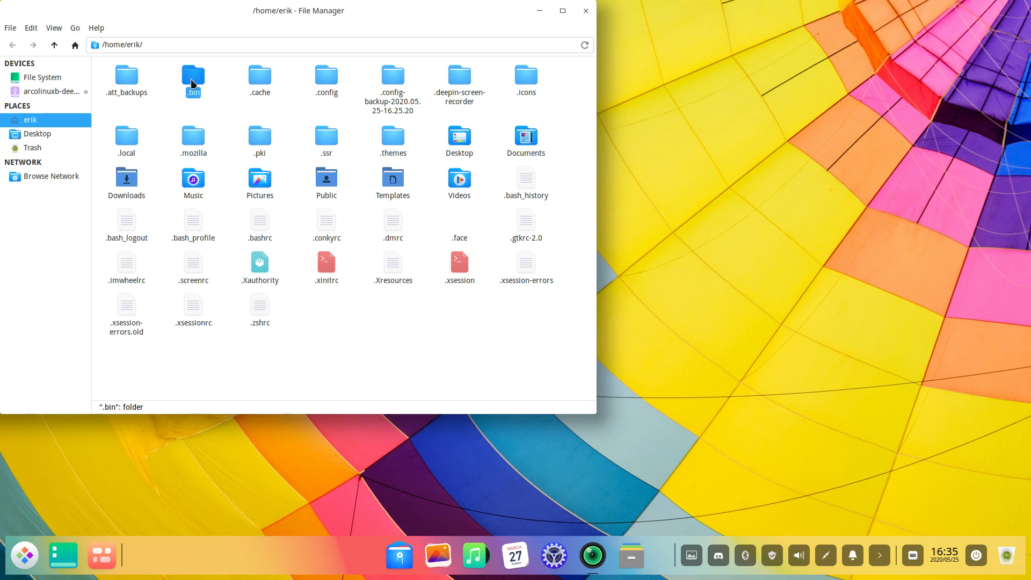
{"action": "double_click", "coordinate": [192, 76]}
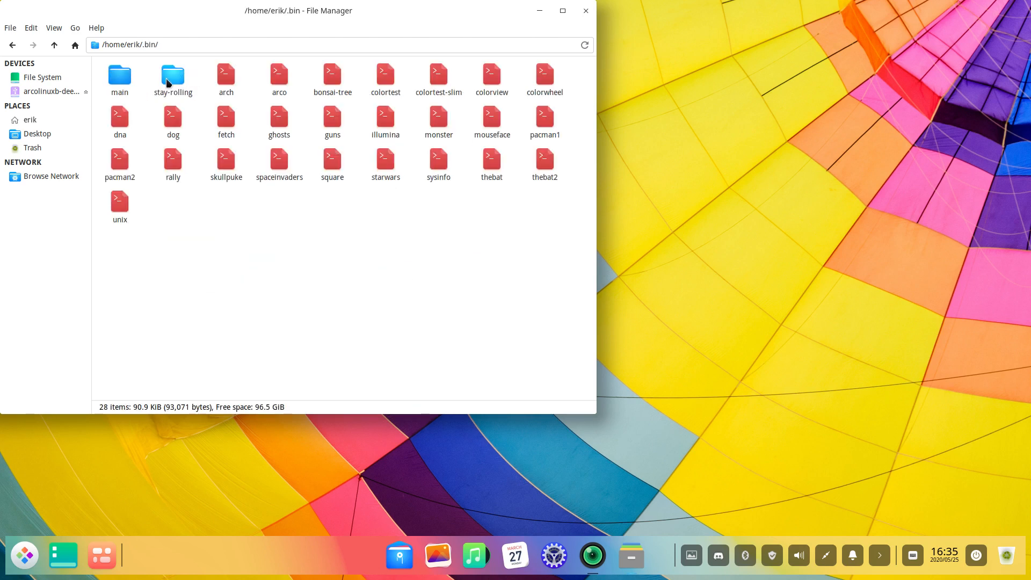
{"action": "double_click", "coordinate": [173, 74]}
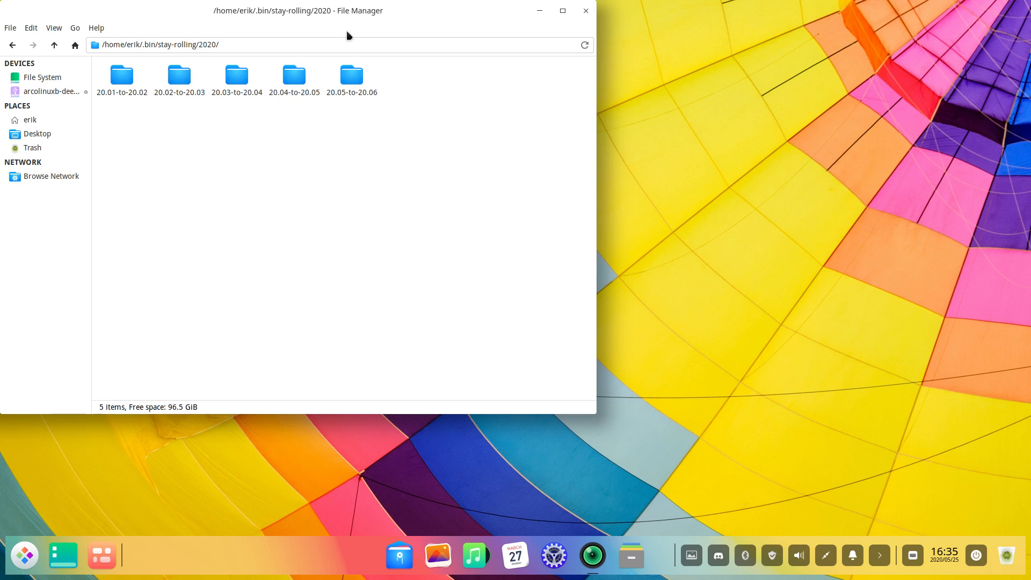
{"action": "left_click_drag", "start_coordinate": [297, 10], "coordinate": [473, 85]}
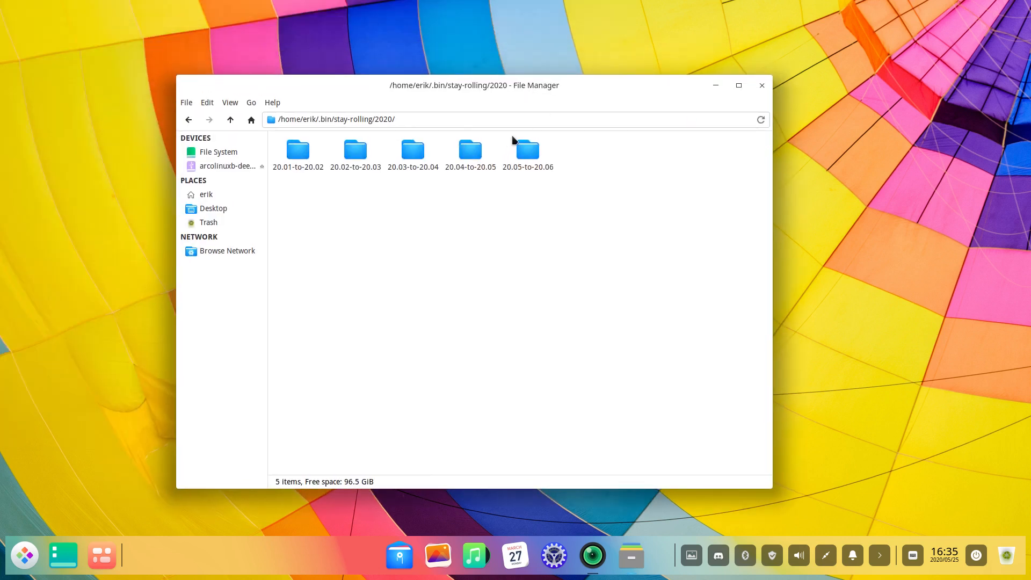
- Open the 20.05-to-20.06 folder showing fix-pamac-aur-no-icons.sh, and launch Pamac from the tray
{"action": "left_click", "coordinate": [527, 149]}
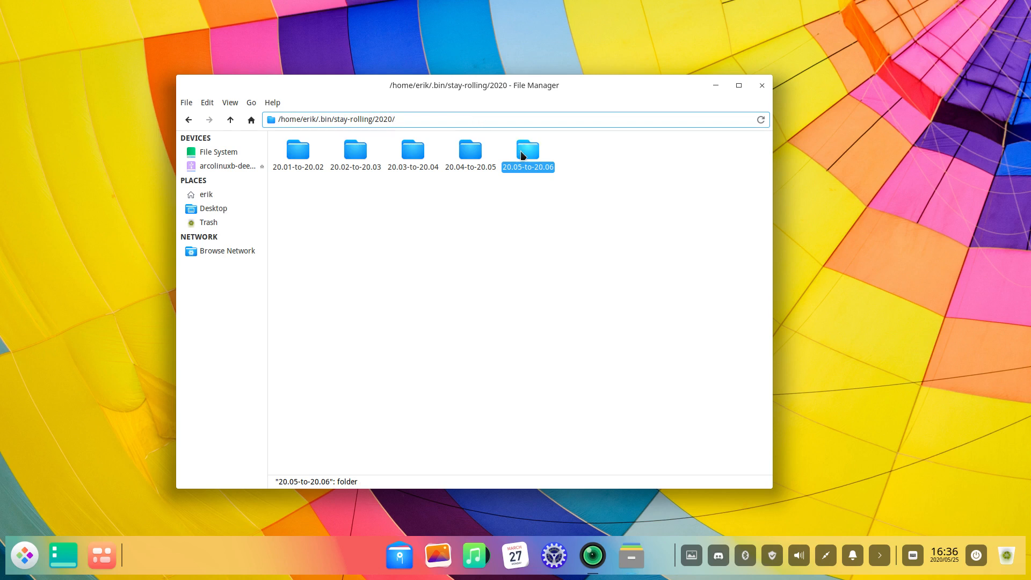
{"action": "double_click", "coordinate": [528, 149]}
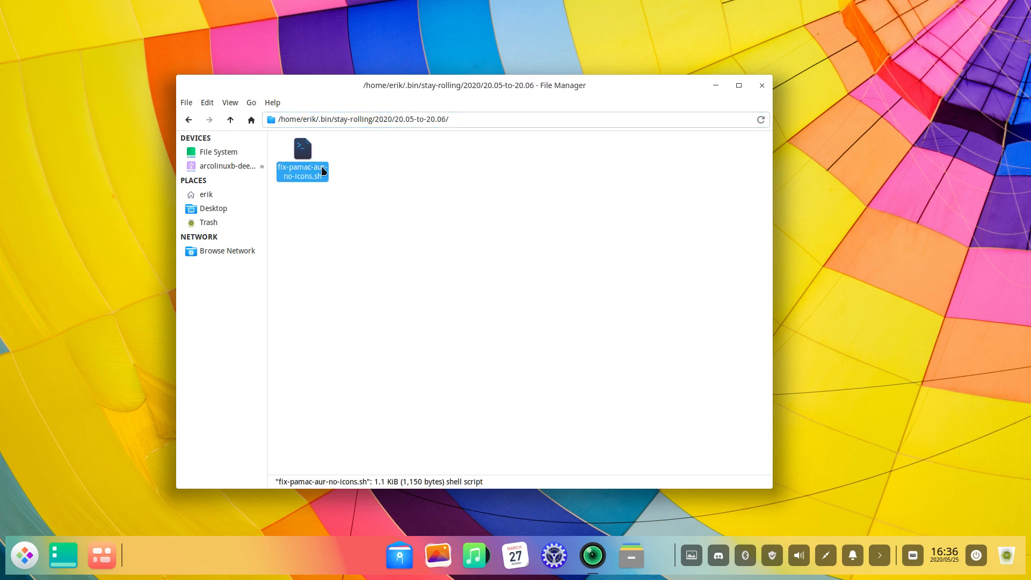
{"action": "mouse_move", "coordinate": [319, 191]}
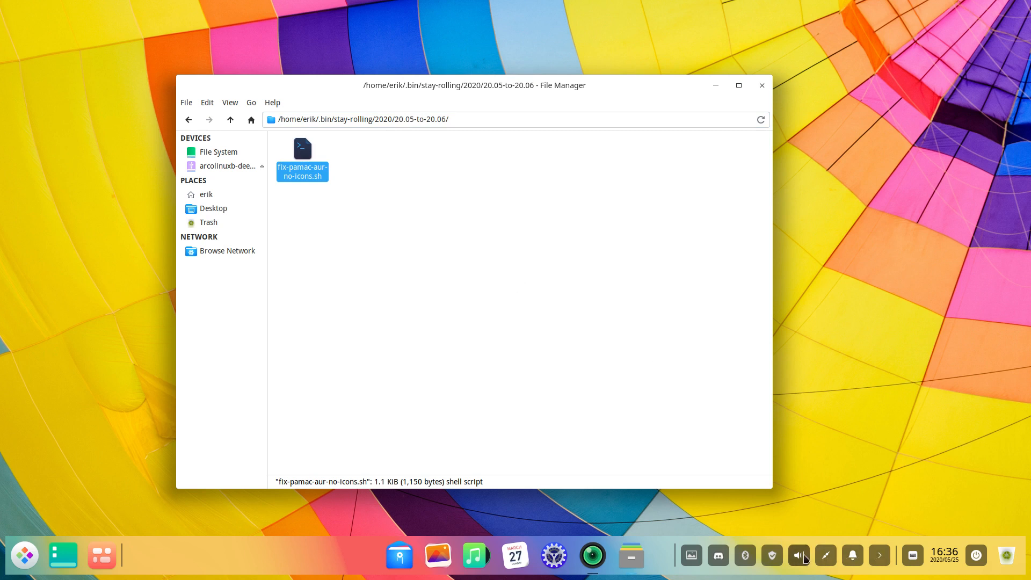
{"action": "mouse_move", "coordinate": [773, 561]}
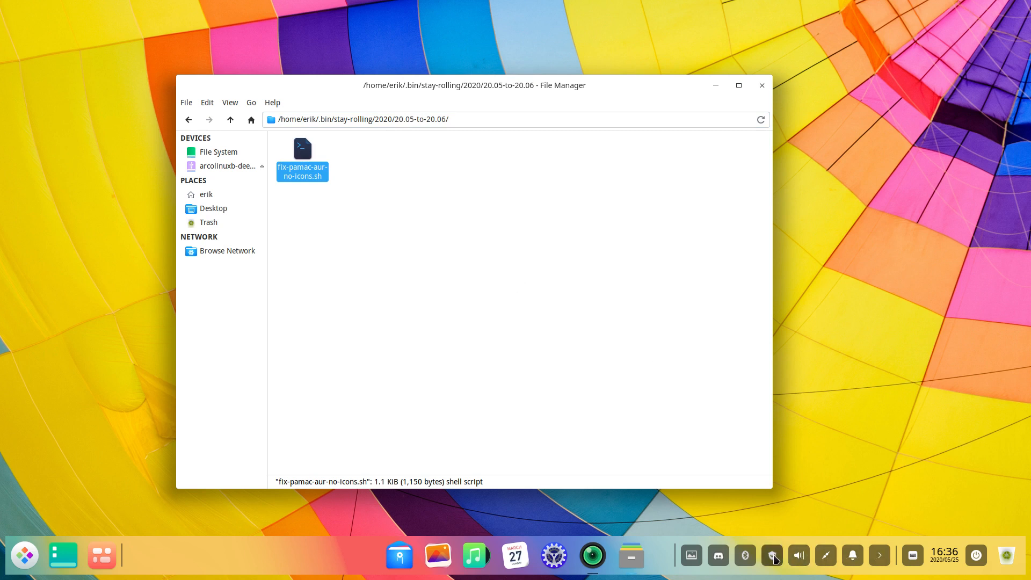
{"action": "left_click", "coordinate": [771, 561]}
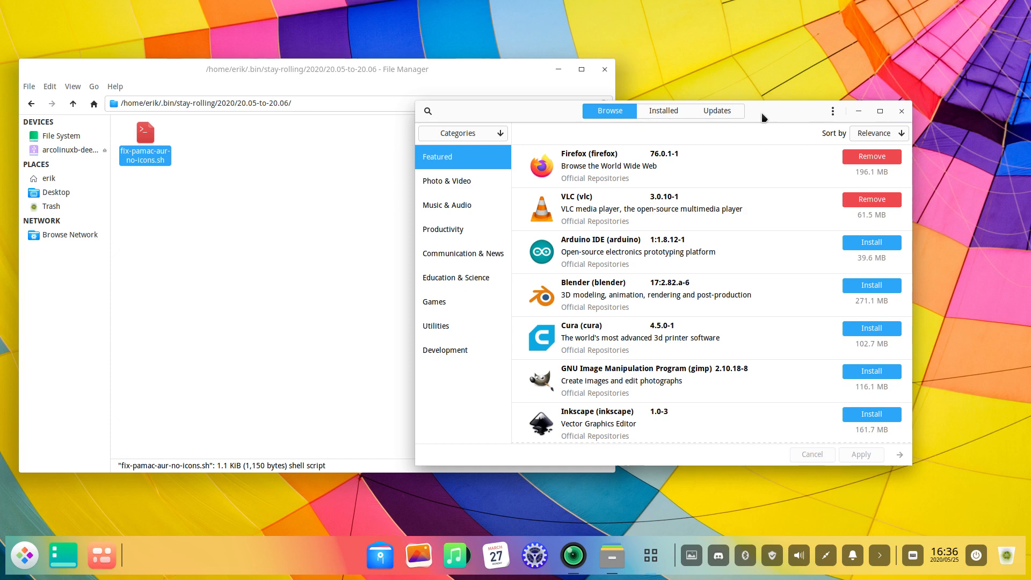
{"action": "mouse_move", "coordinate": [635, 224]}
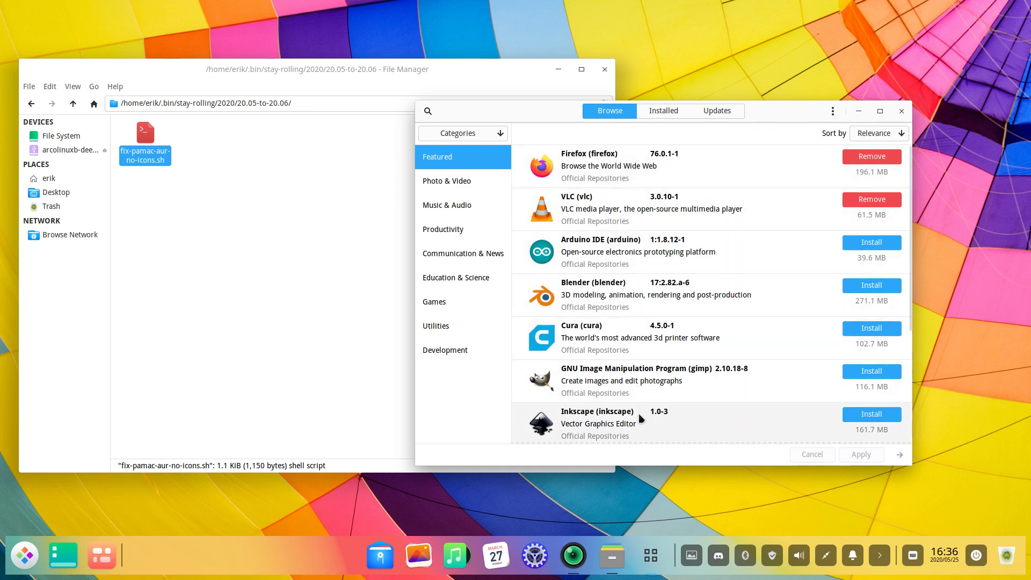
- Check that Pamac's Browse > Featured apps show their icons, then close Pamac
{"action": "left_click", "coordinate": [145, 138]}
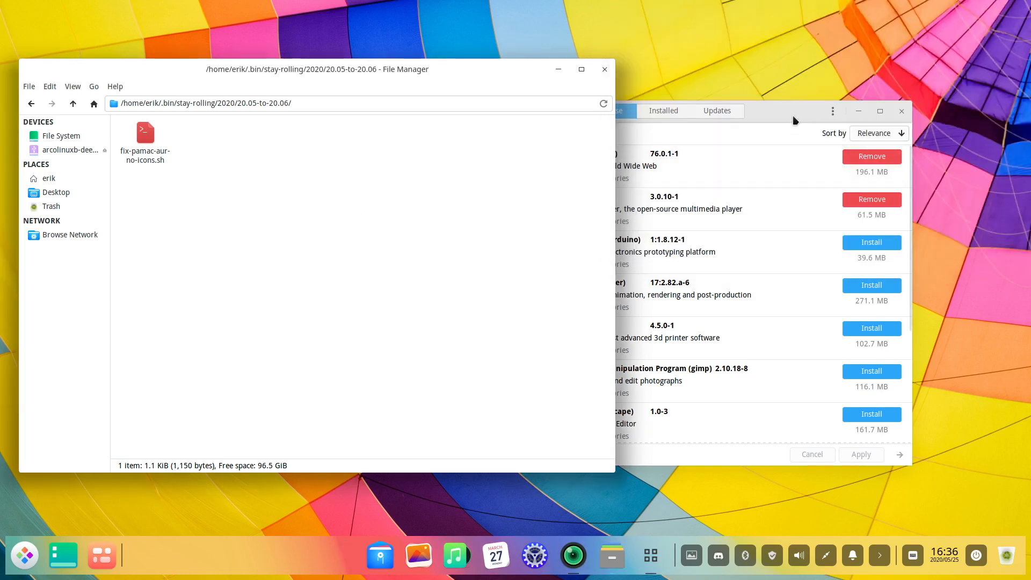
{"action": "left_click", "coordinate": [901, 110]}
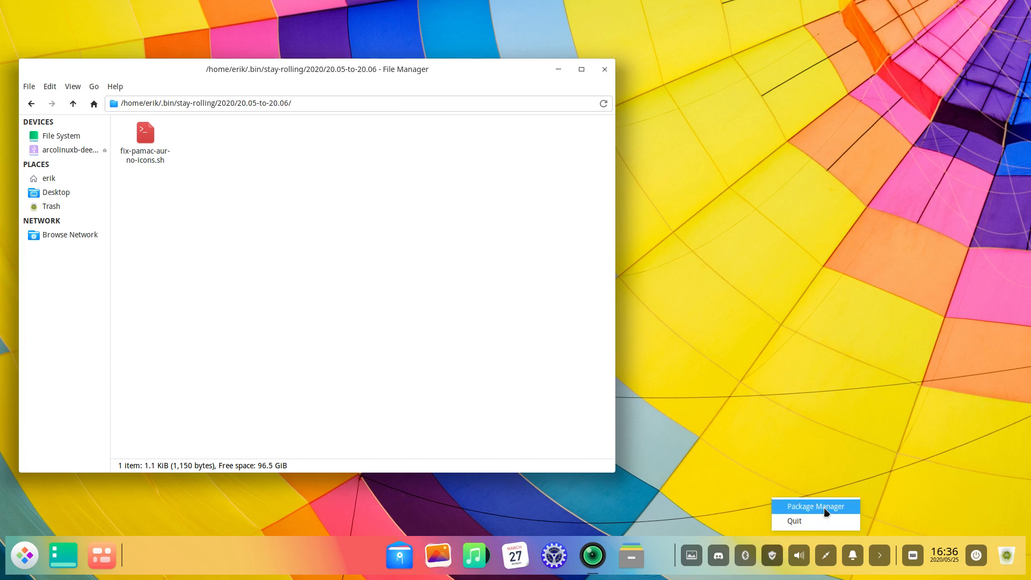
- Reopen Pamac, view the Music & Audio and Productivity categories with icons, then close it
{"action": "left_click", "coordinate": [815, 506]}
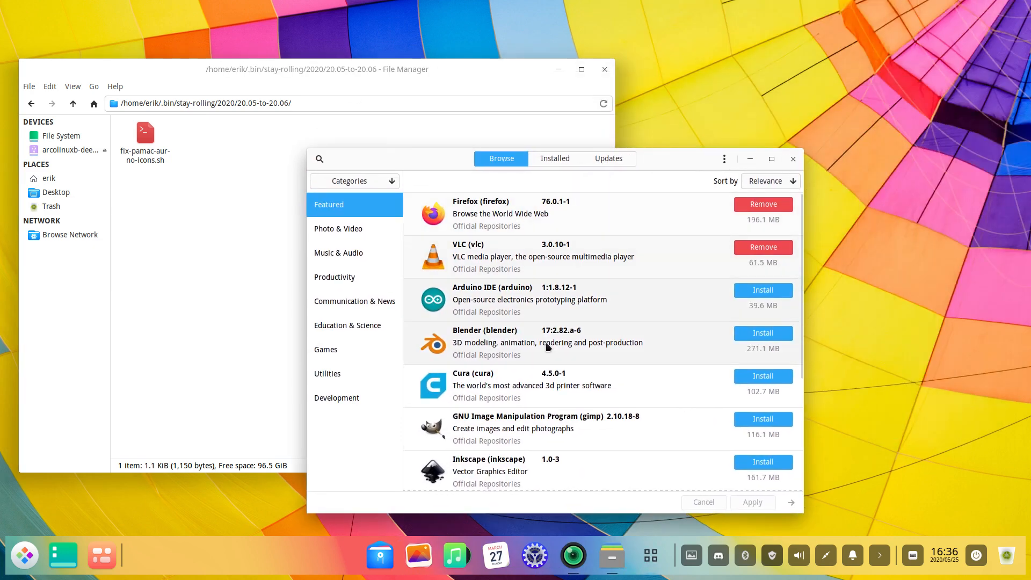
{"action": "left_click", "coordinate": [338, 252]}
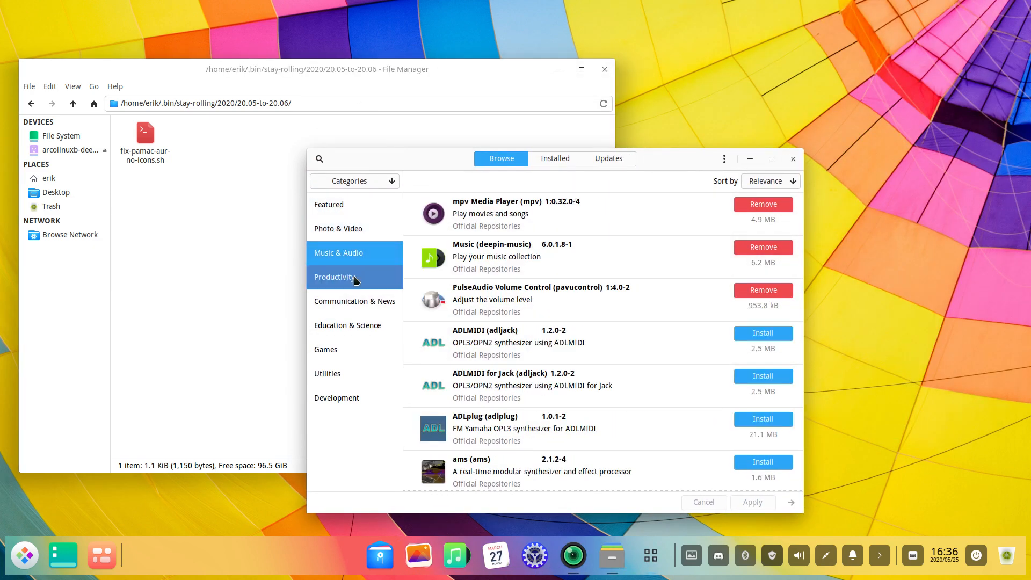
{"action": "left_click", "coordinate": [325, 349]}
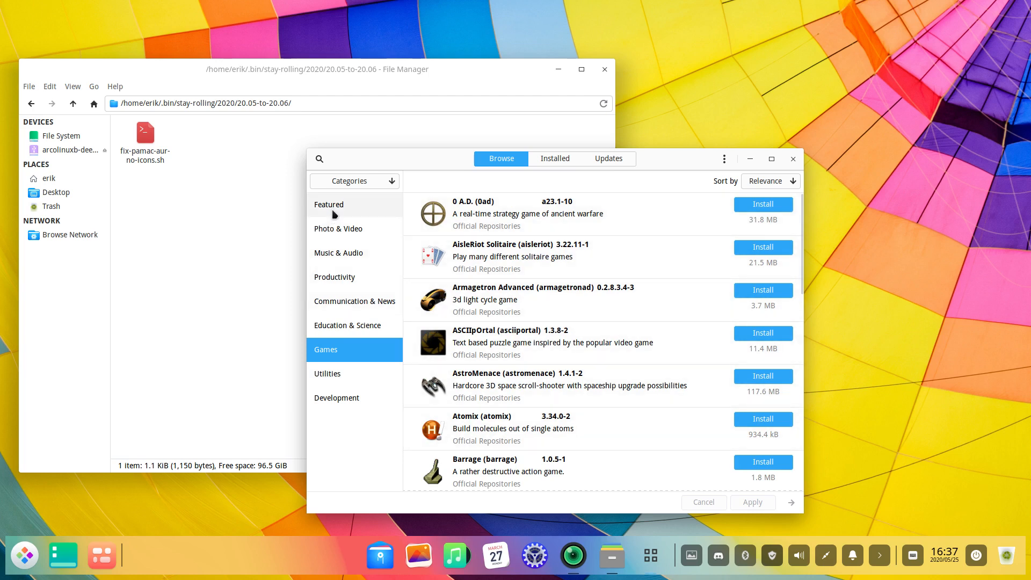
{"action": "left_click", "coordinate": [329, 205]}
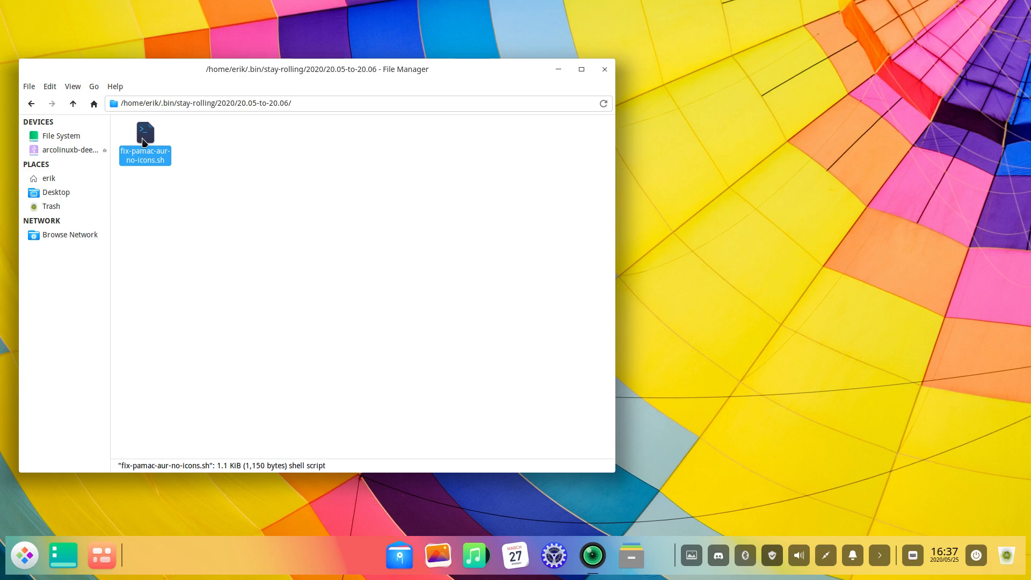
- Open fix-pamac-aur-no-icons.sh maximised in Sublime Text, highlight mv and new.xml.gz, then close everything
{"action": "double_click", "coordinate": [145, 132]}
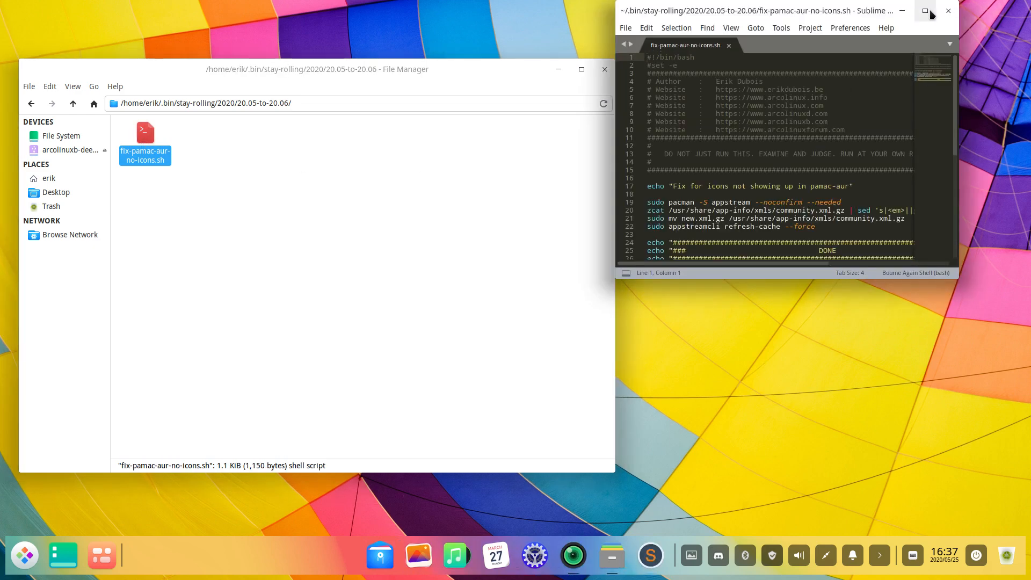
{"action": "left_click", "coordinate": [926, 11]}
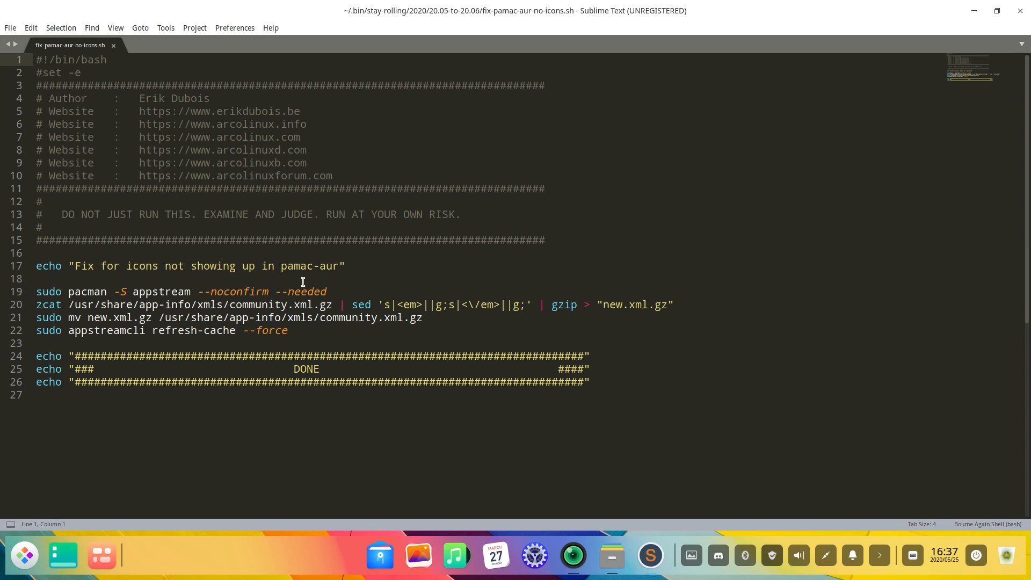
{"action": "left_click_drag", "start_coordinate": [69, 291], "coordinate": [327, 292]}
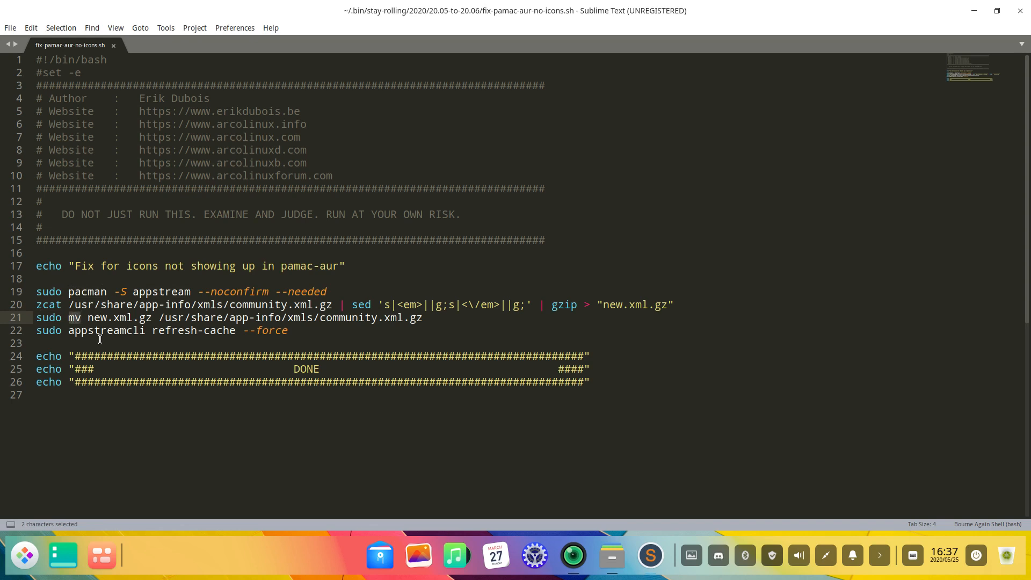
{"action": "left_click", "coordinate": [85, 318]}
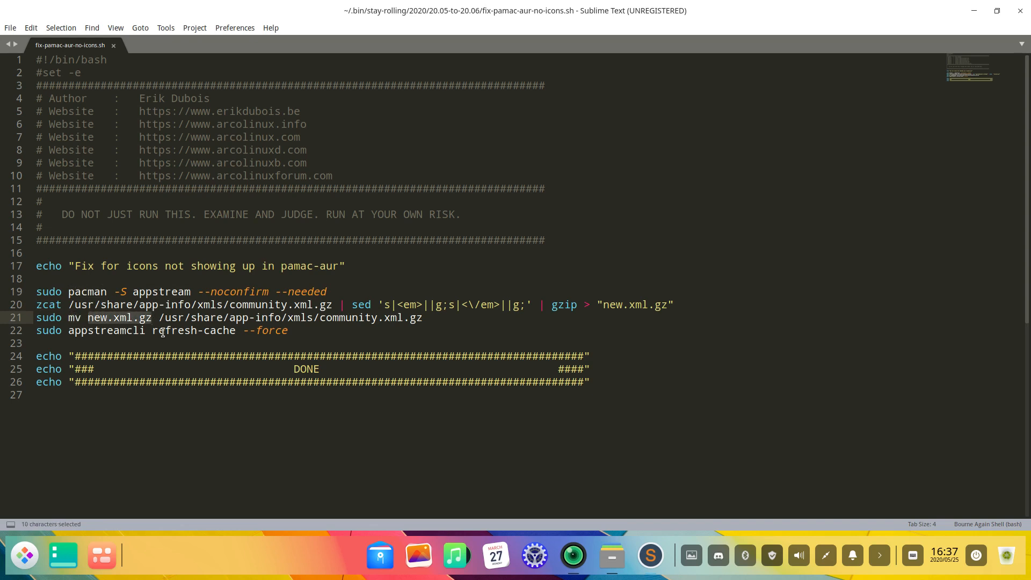
{"action": "mouse_move", "coordinate": [176, 327]}
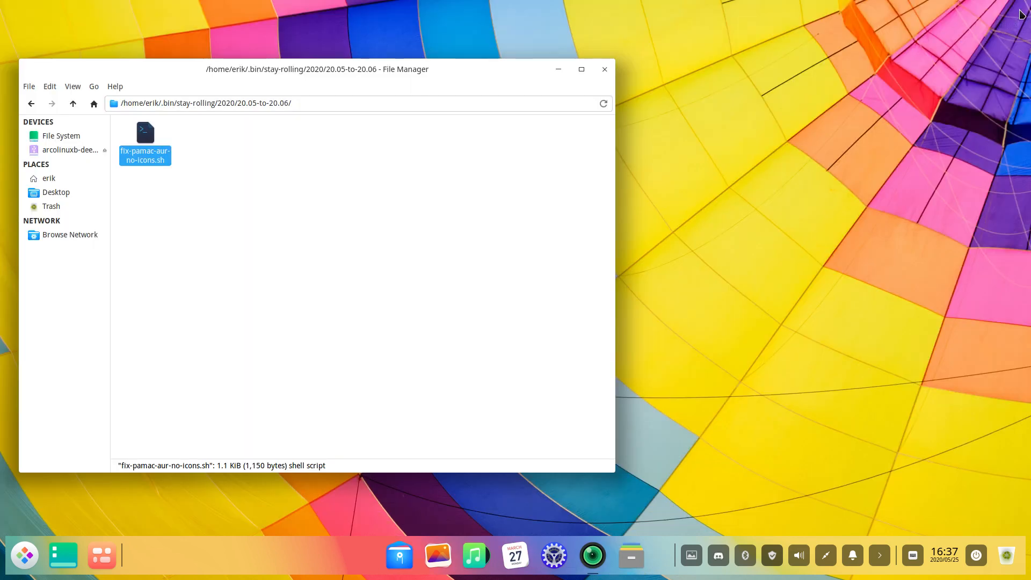
{"action": "left_click", "coordinate": [603, 69]}
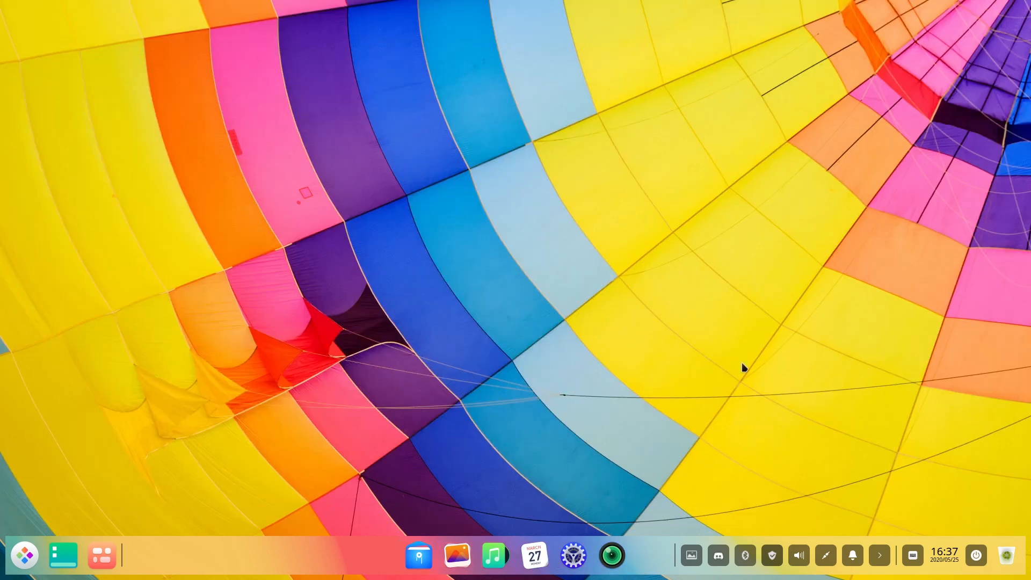